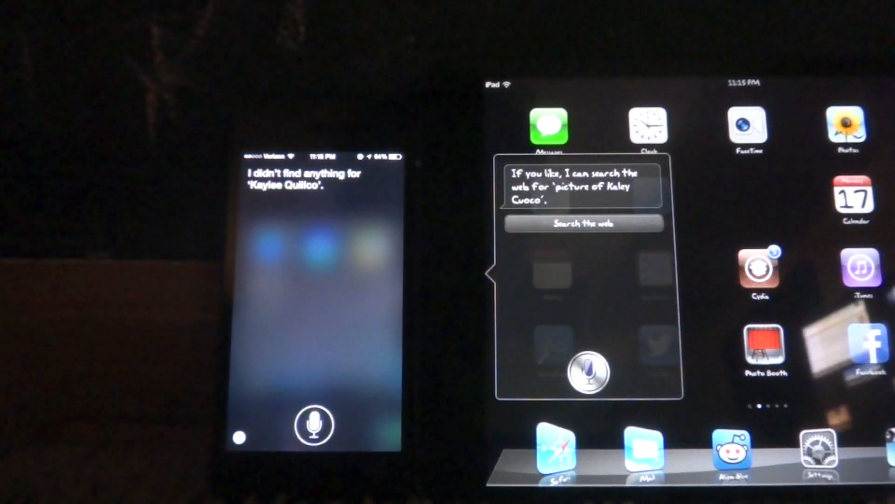
Ask Siri on both devices for a picture of Kaley Cuoco and compare responses.
{"action": "left_click", "coordinate": [313, 423]}
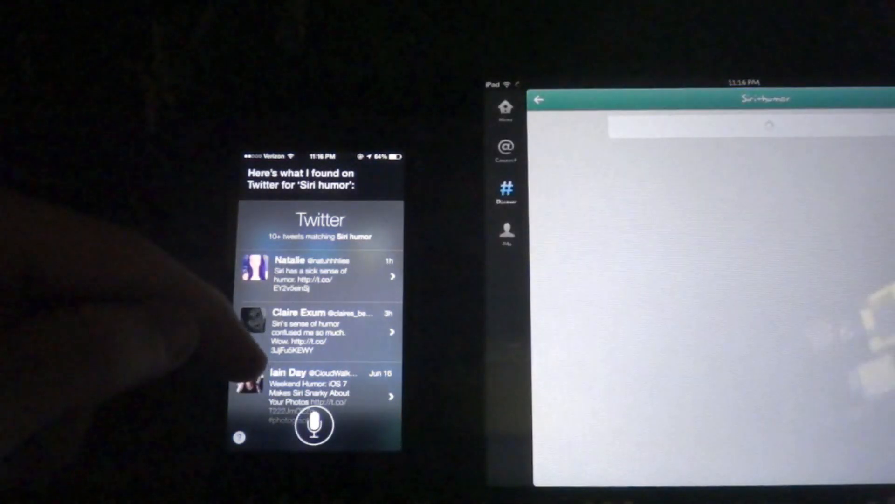
Scroll the iPhone's Siri Twitter results to see more 'Siri humor' tweets.
{"action": "scroll", "scroll_direction": "down", "scroll_amount": 3}
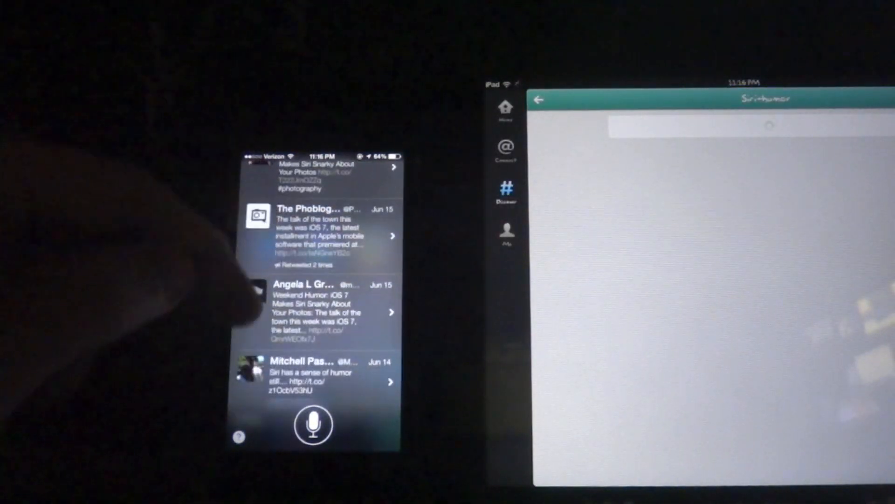